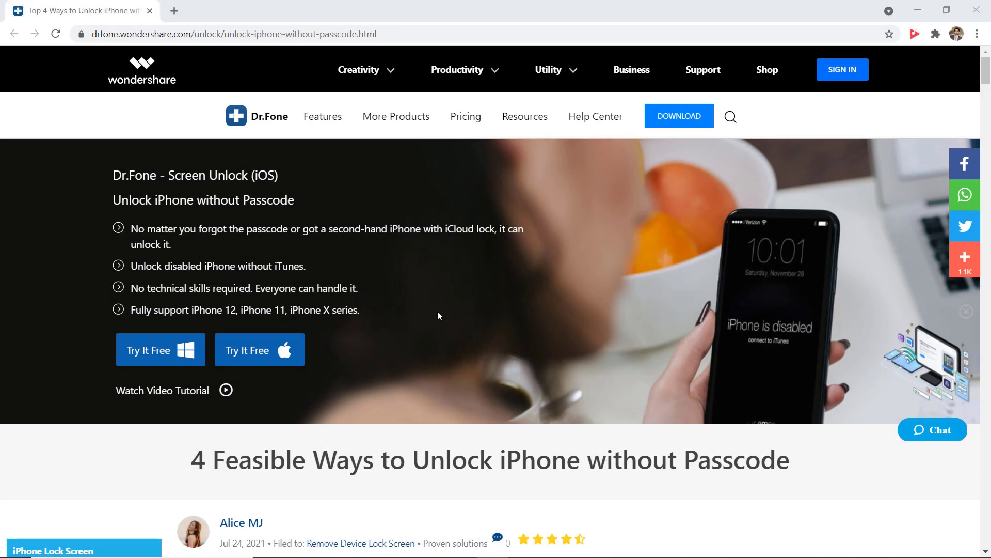
mouse_move(266, 187)
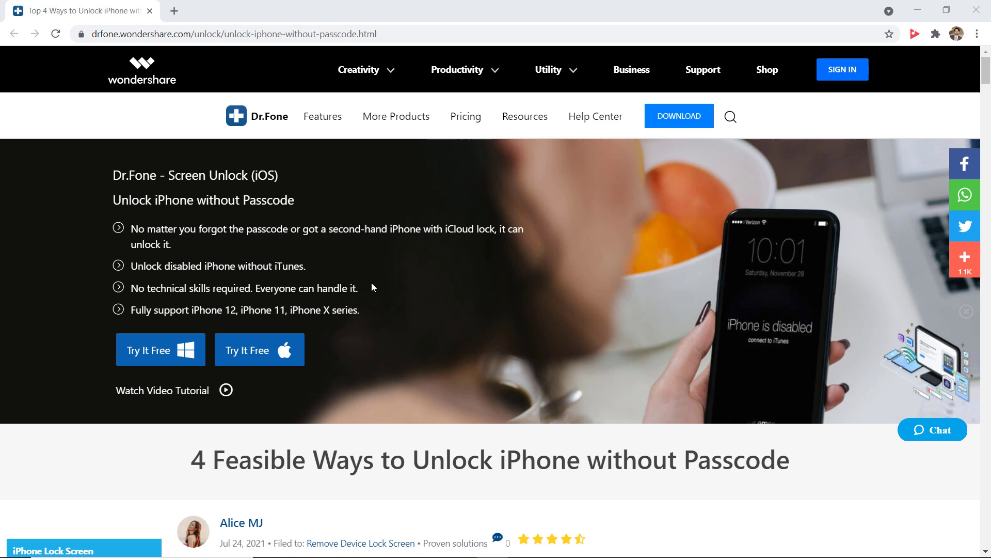
mouse_move(353, 323)
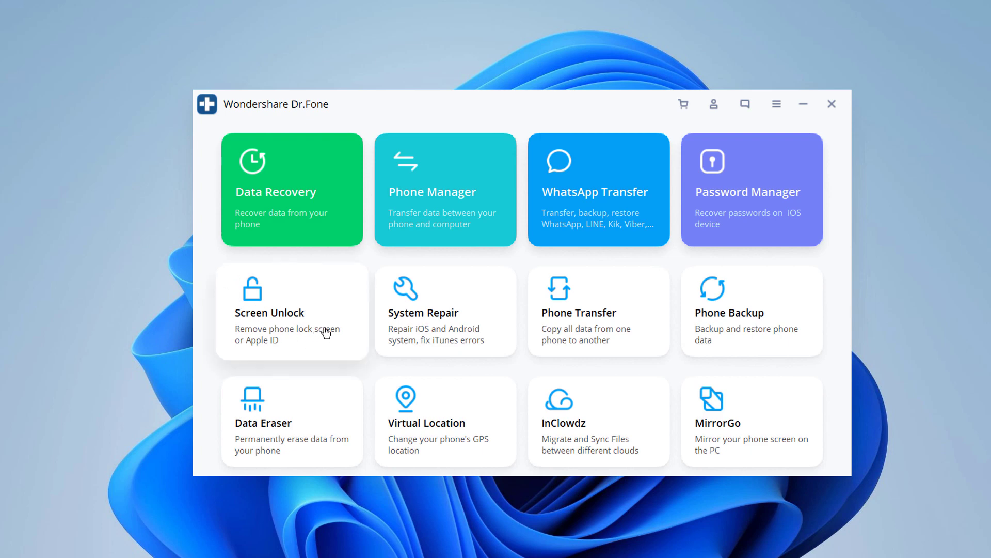
mouse_move(319, 350)
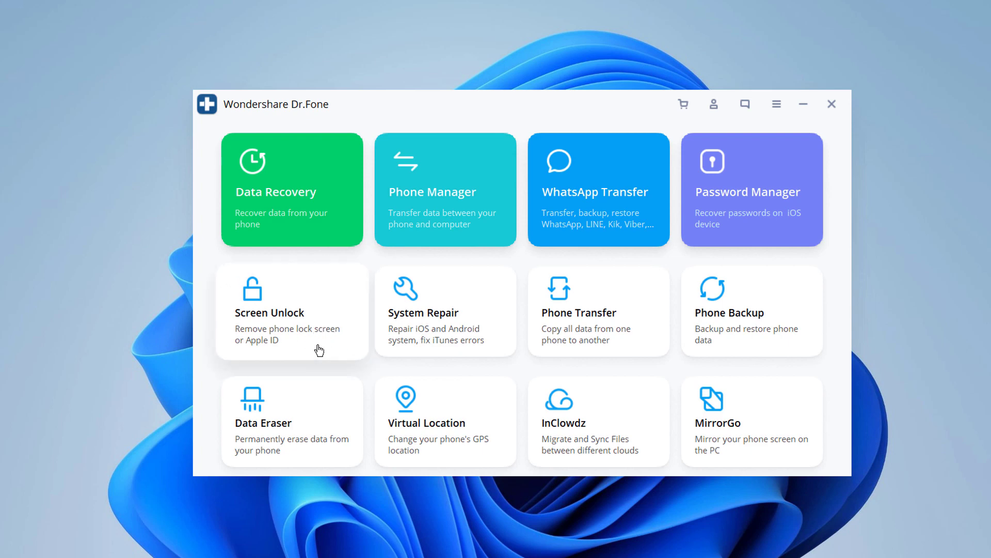
- Launch the Screen Unlock tool from the Dr.Fone home screen
click(291, 310)
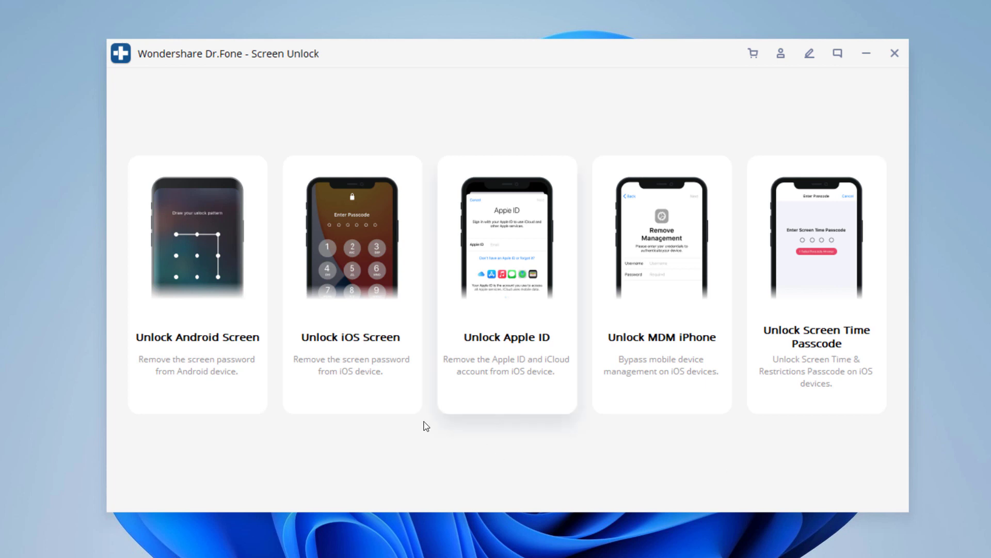
mouse_move(373, 396)
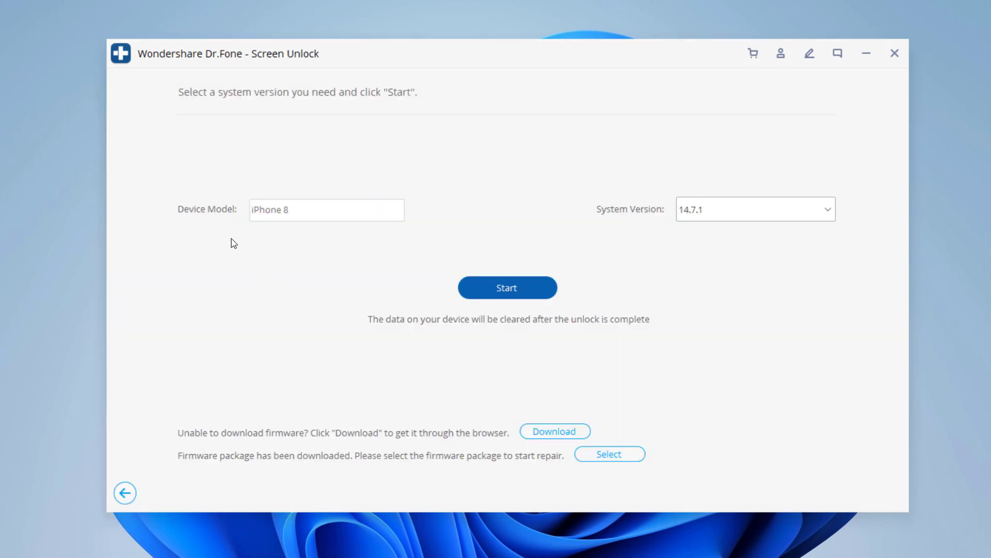
mouse_move(655, 221)
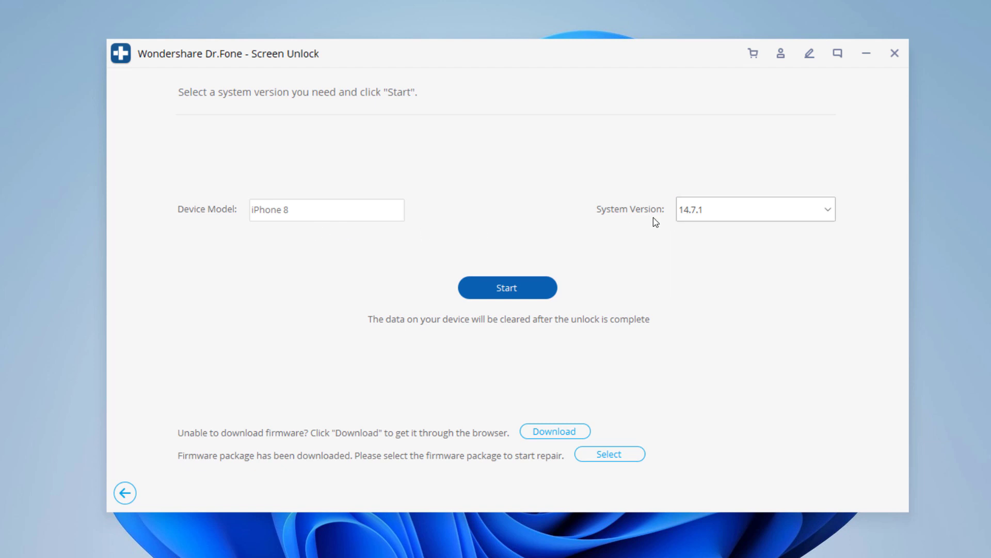
- Keep iPhone 8 on iOS 14.7.1 and start the firmware download
click(755, 210)
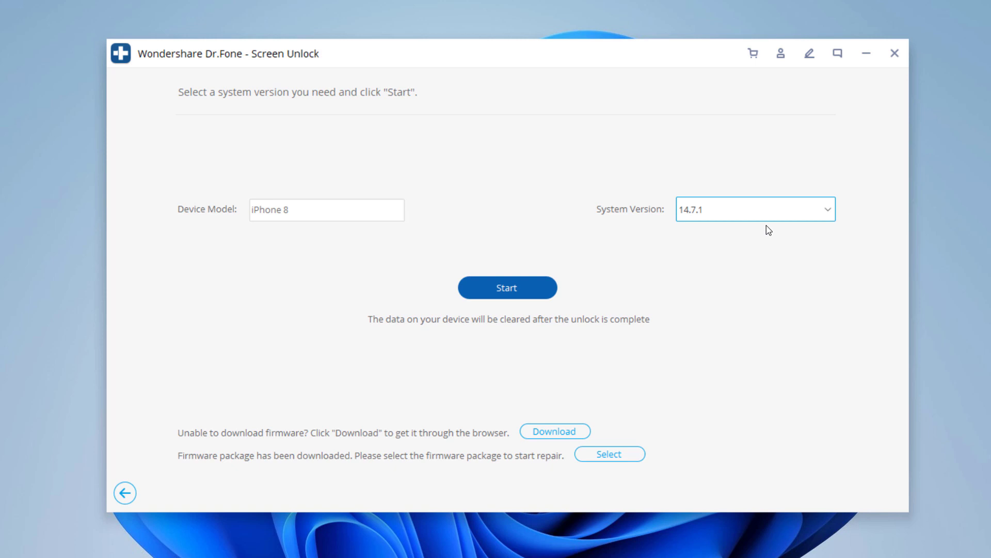
mouse_move(613, 431)
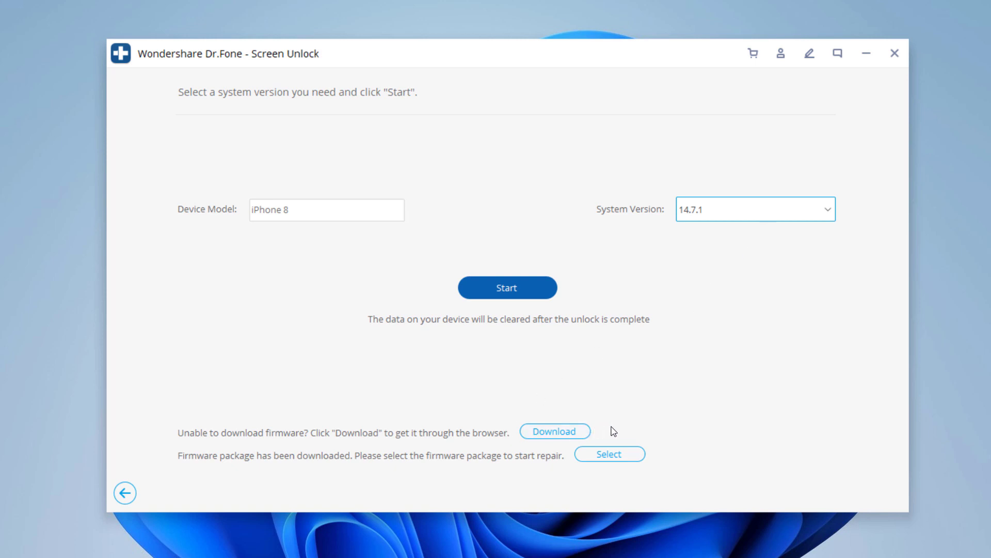
mouse_move(630, 471)
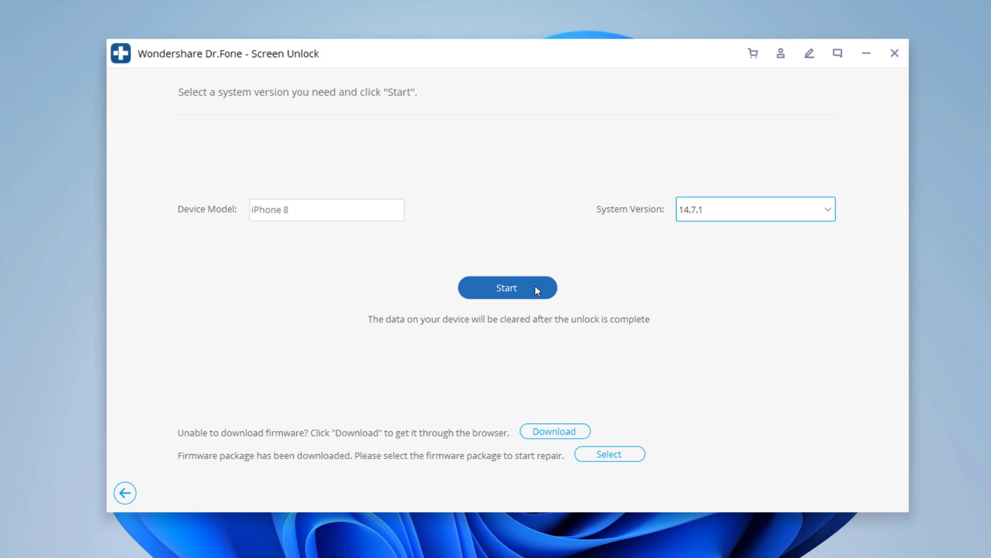
click(506, 289)
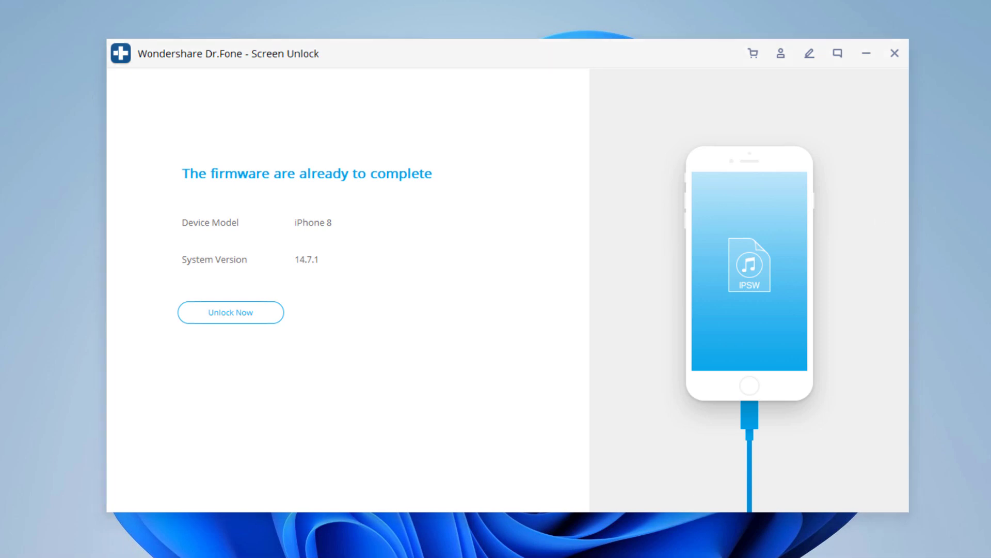
mouse_move(365, 195)
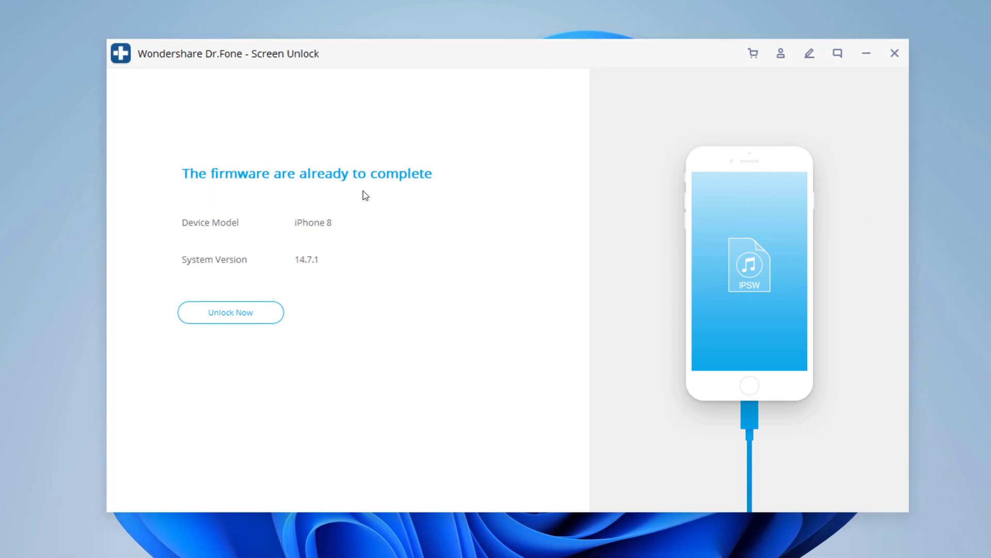
mouse_move(230, 312)
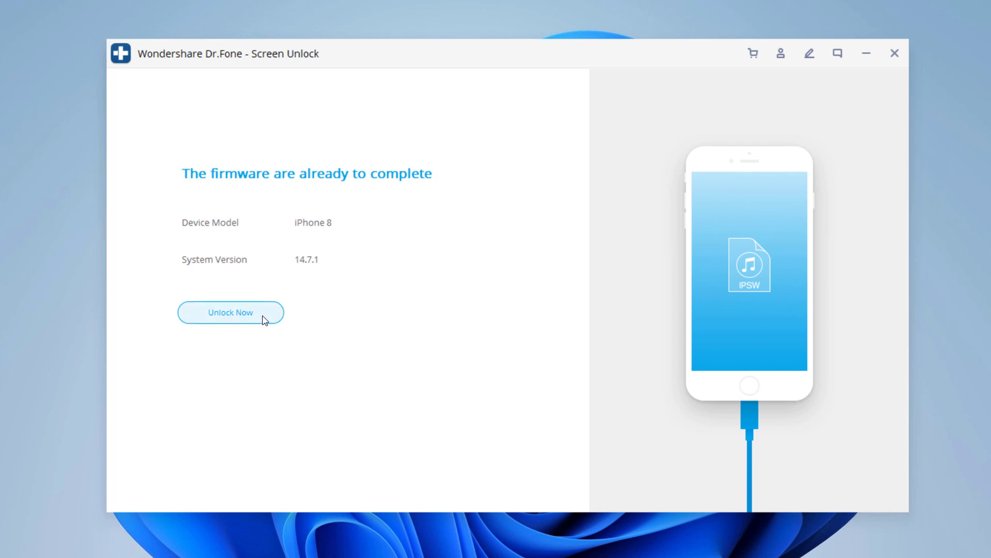
- Start Unlock Now, bringing up the data-erase warning dialog
click(230, 311)
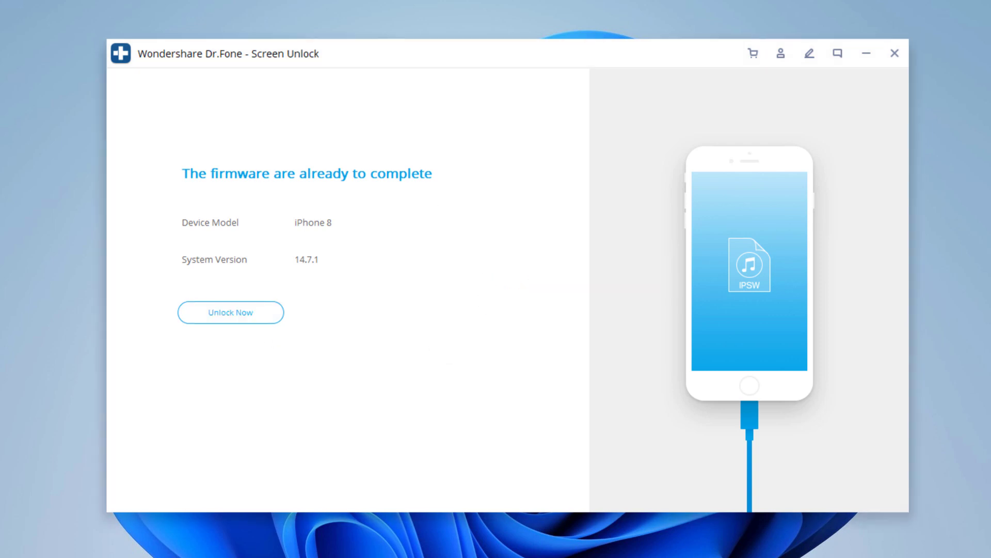
click(231, 312)
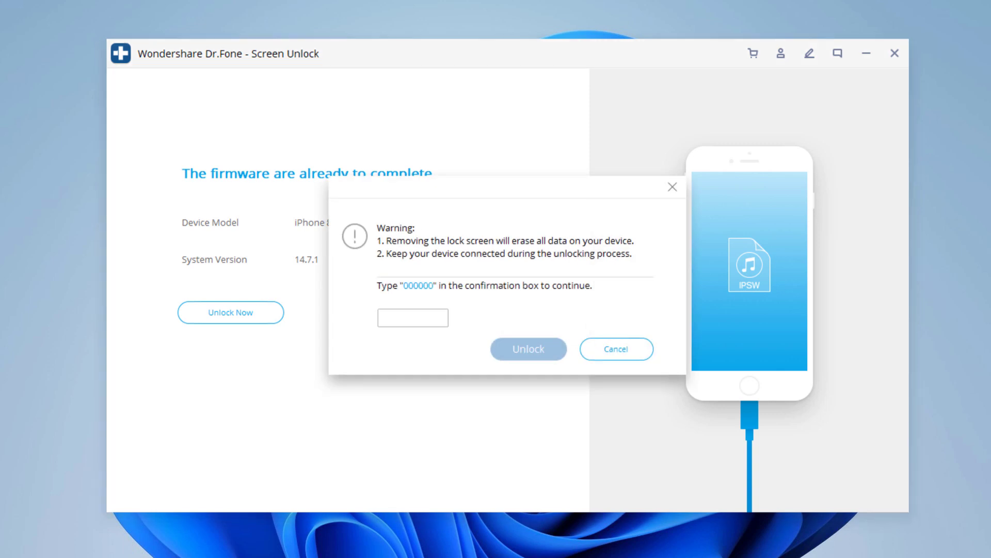
- Enter confirmation code 000000 and launch the lock screen removal
click(412, 317)
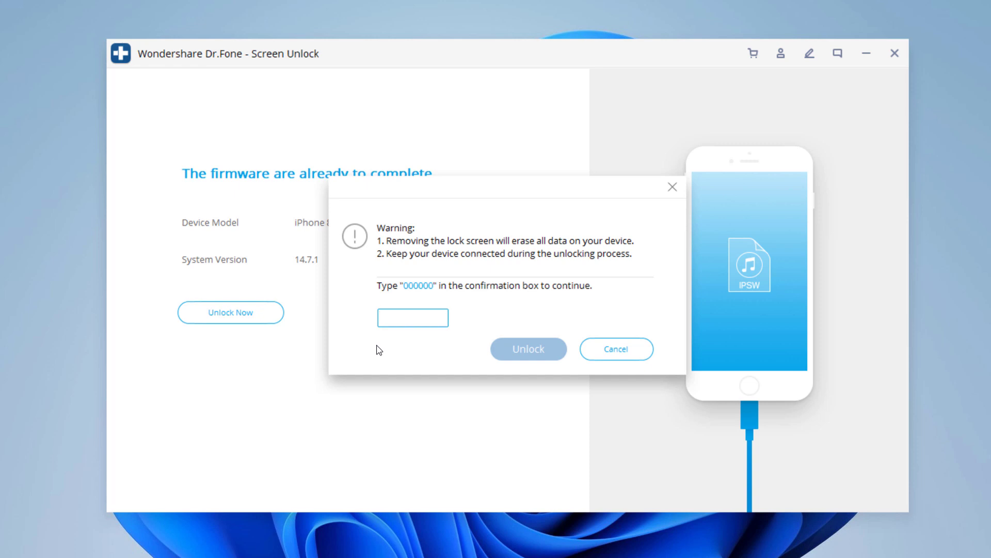
text(0000)
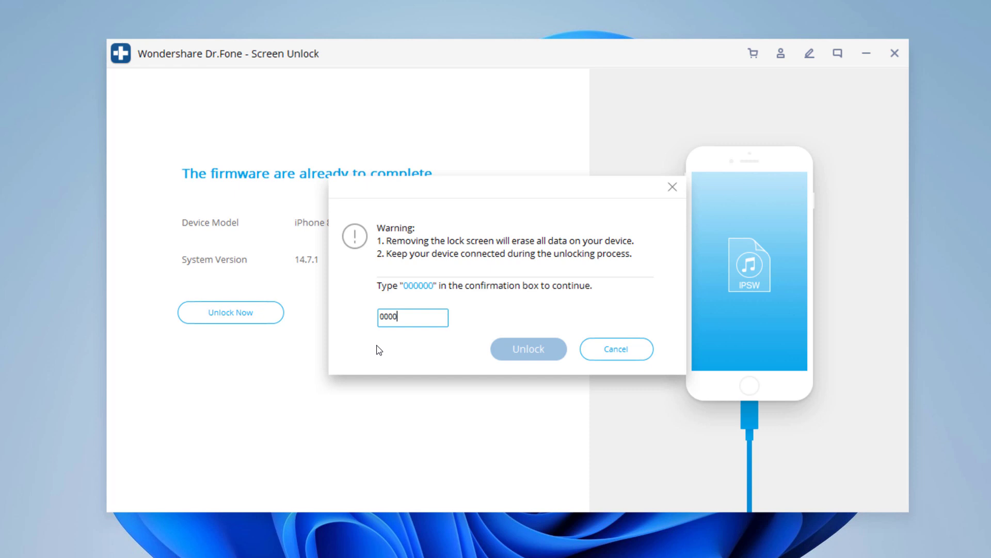
text(00)
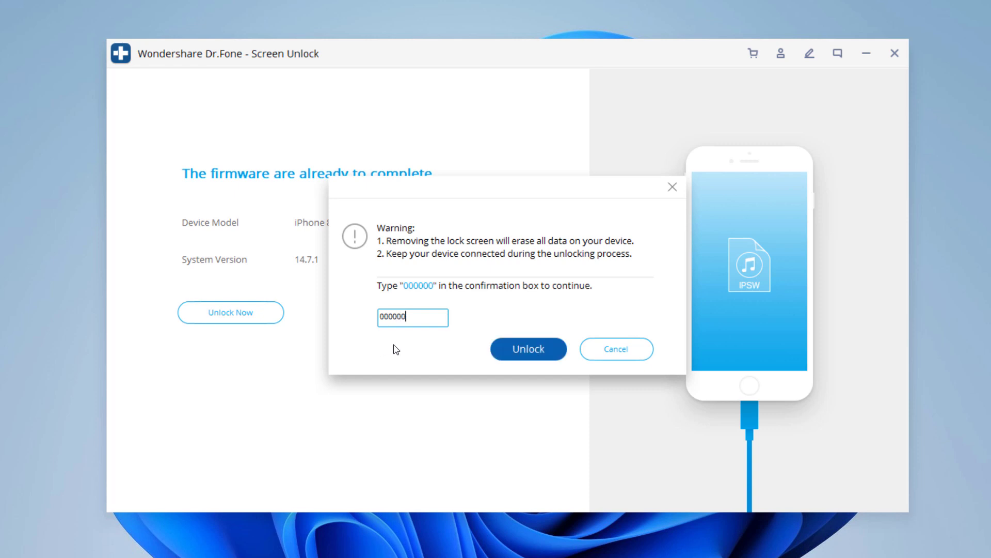
click(528, 348)
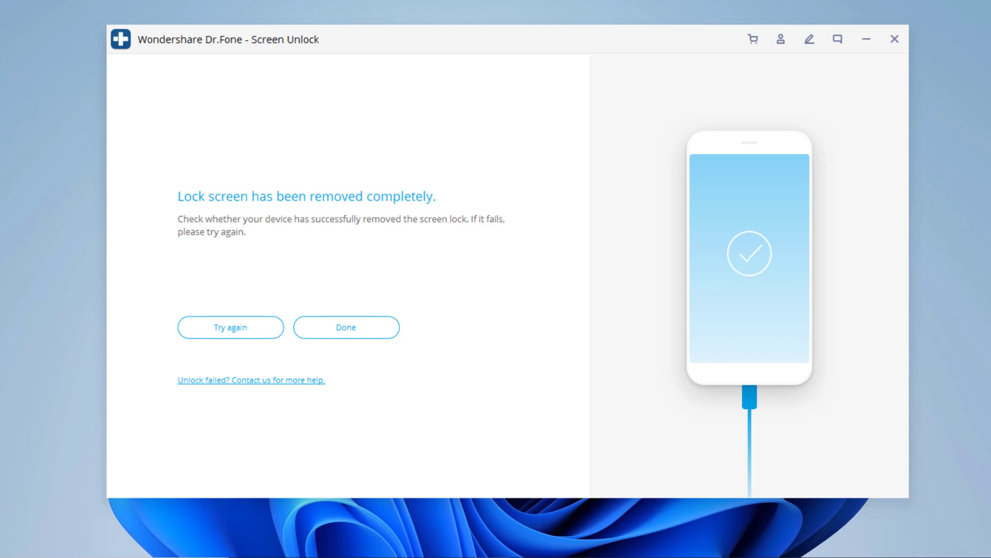
mouse_move(192, 215)
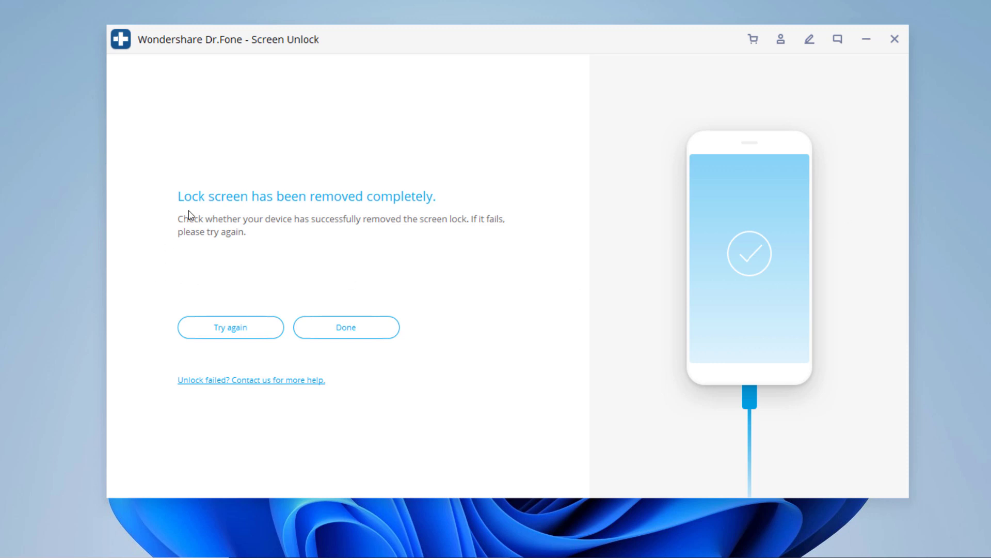
mouse_move(353, 255)
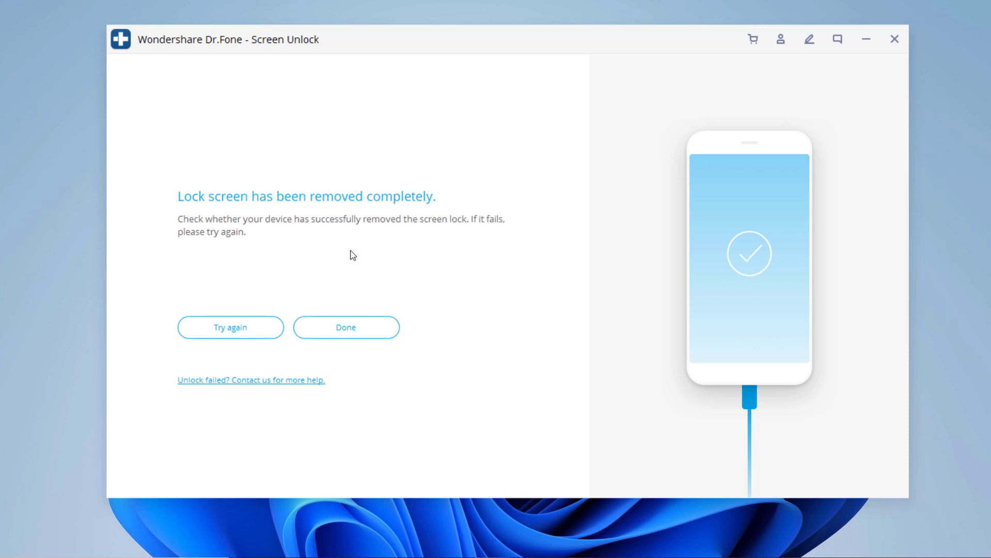
mouse_move(293, 277)
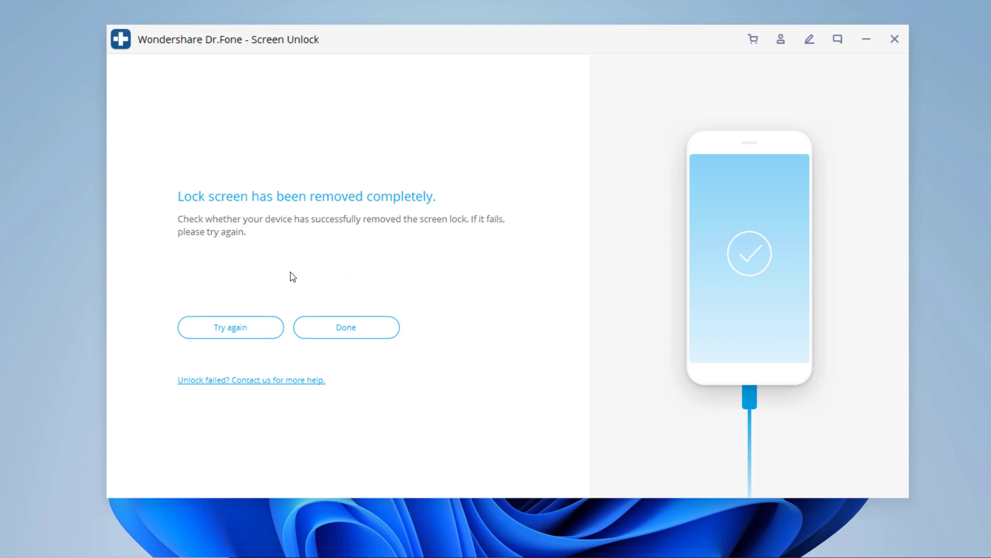
mouse_move(269, 292)
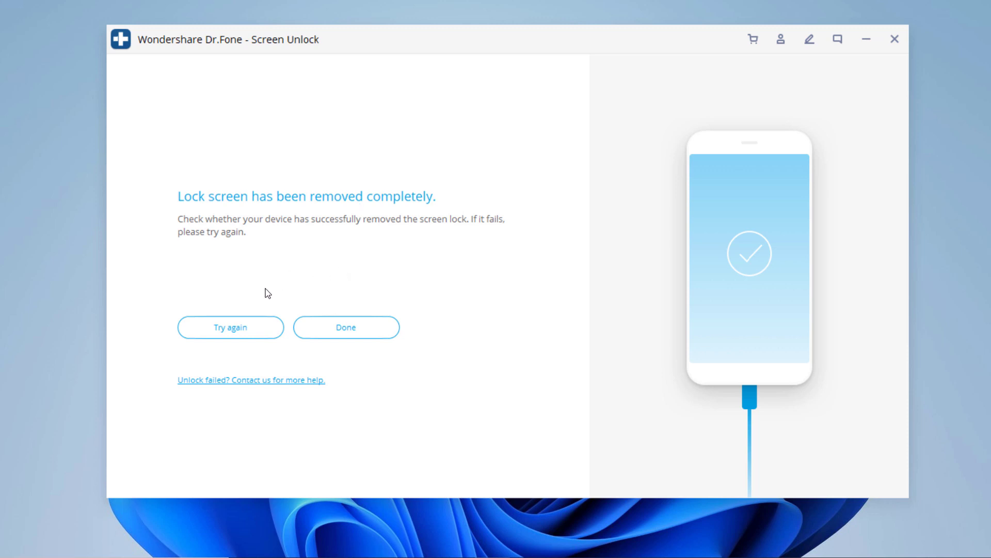